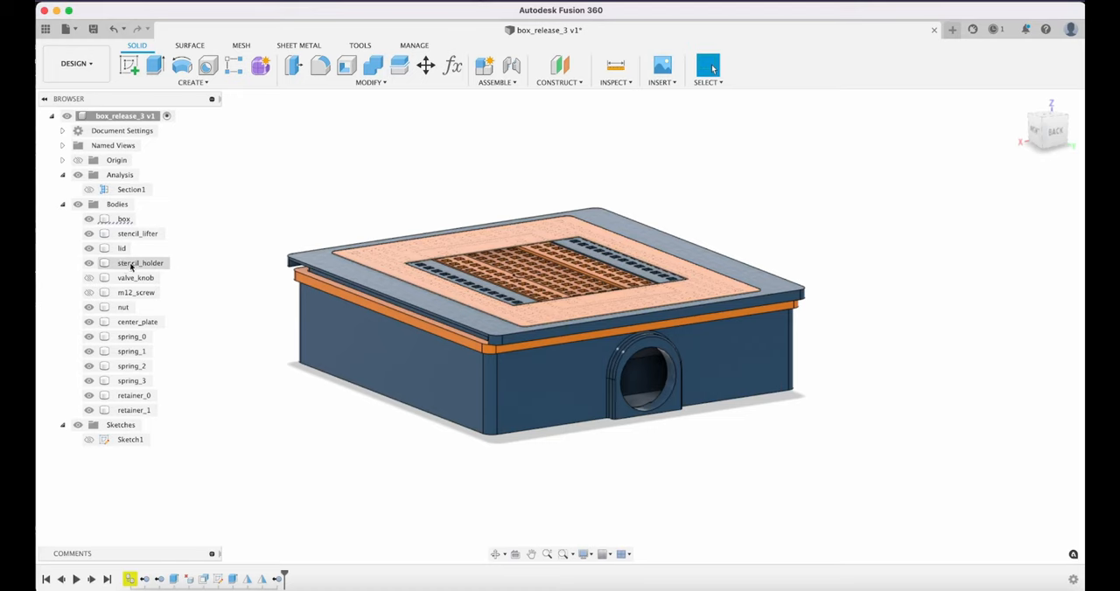
# Select the stencil_holder body in the Browser to highlight it on top of the box
pyautogui.click(140, 262)
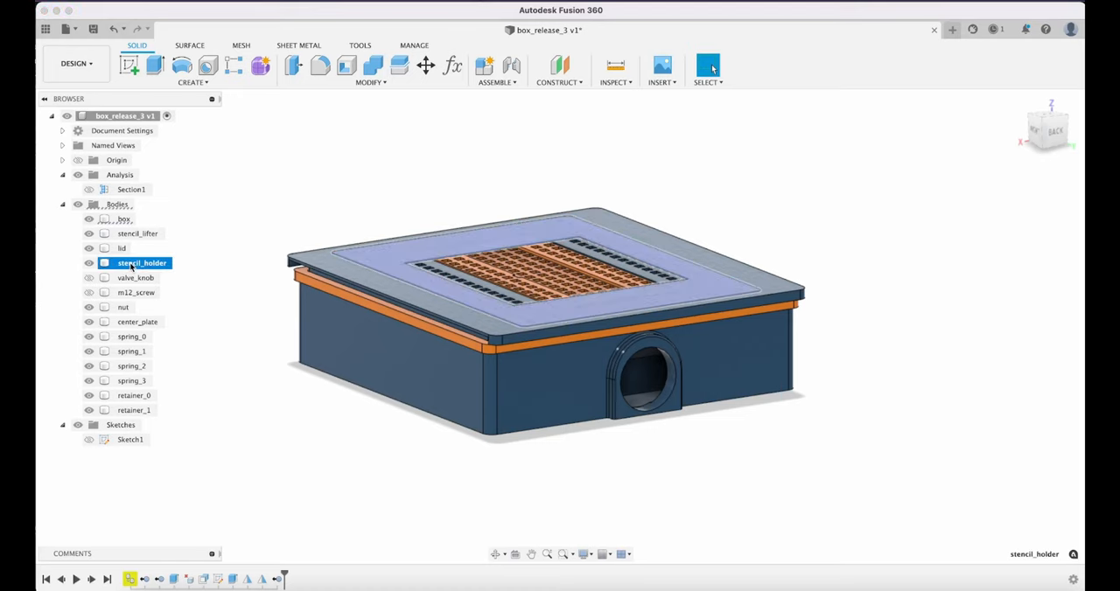
pyautogui.click(89, 264)
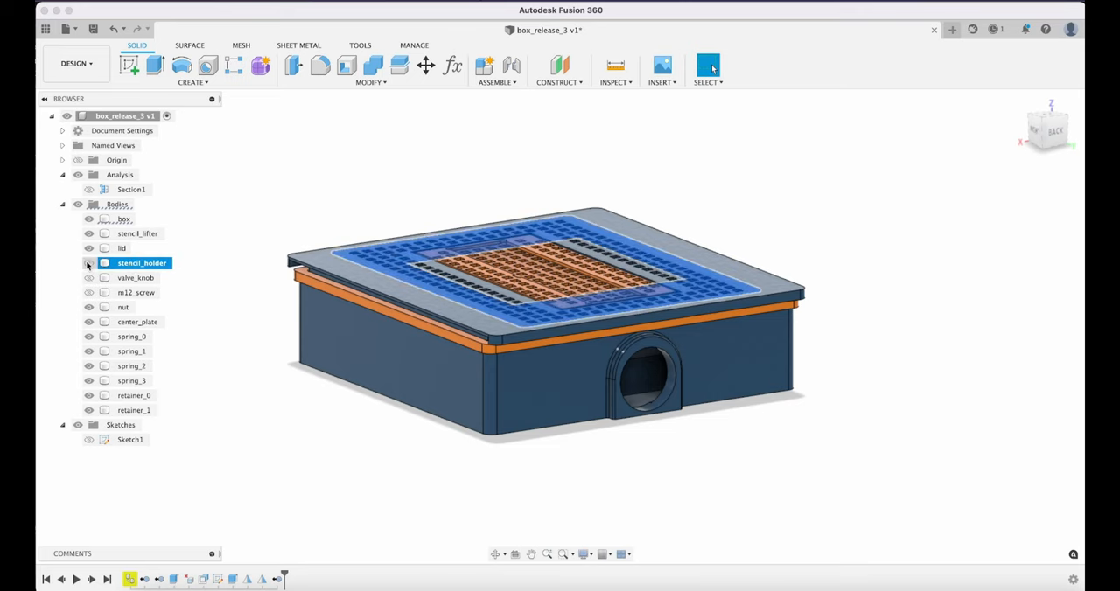
# Hide the stencil_holder body and another top body to expose the box interior
pyautogui.click(88, 263)
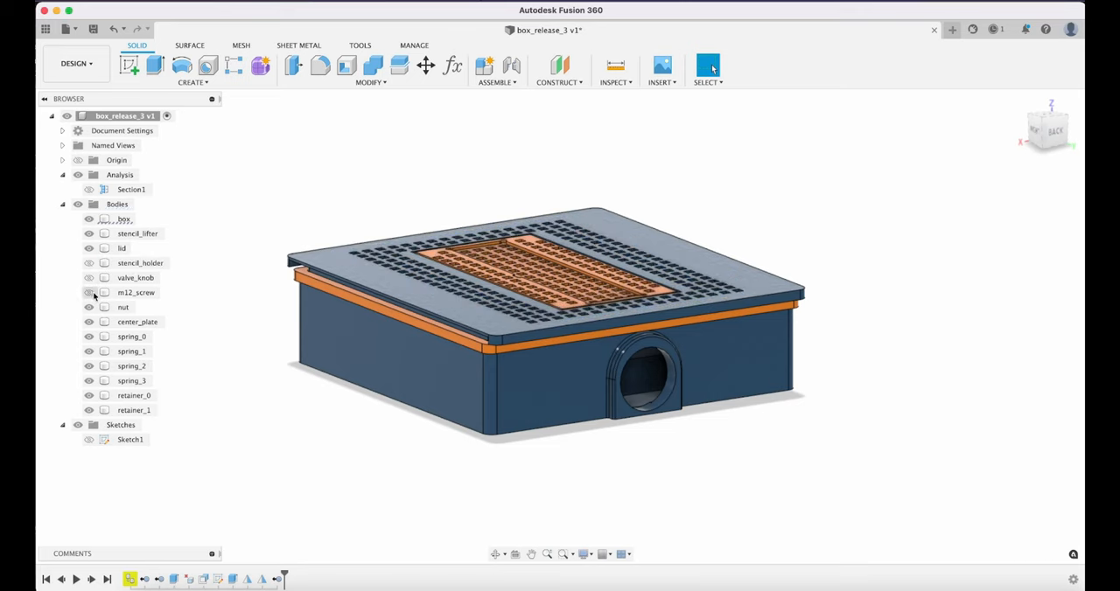
pyautogui.click(139, 262)
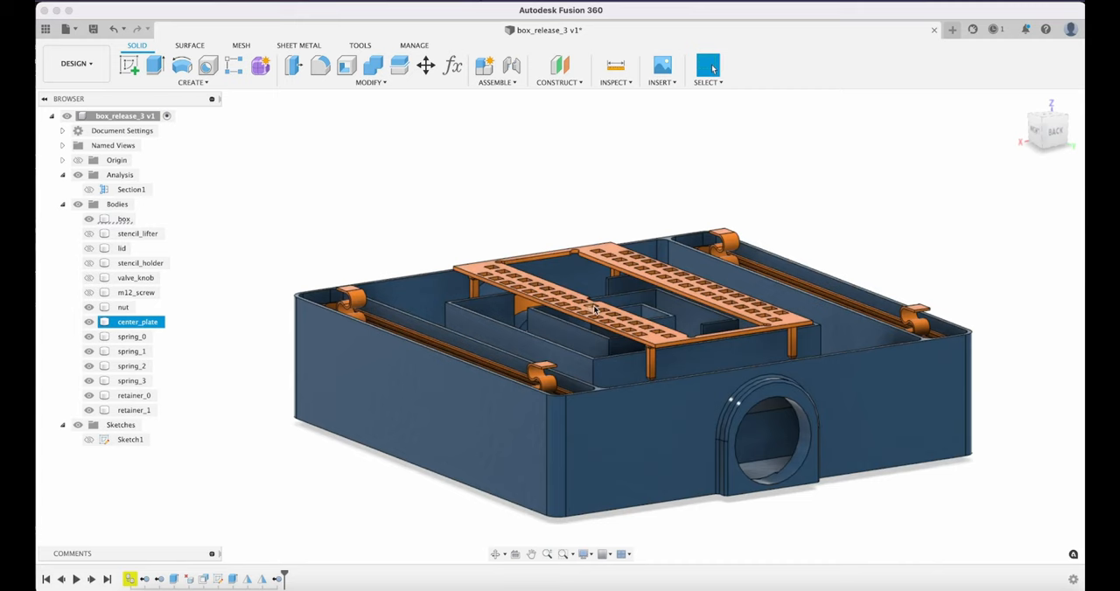
pyautogui.moveTo(652, 285)
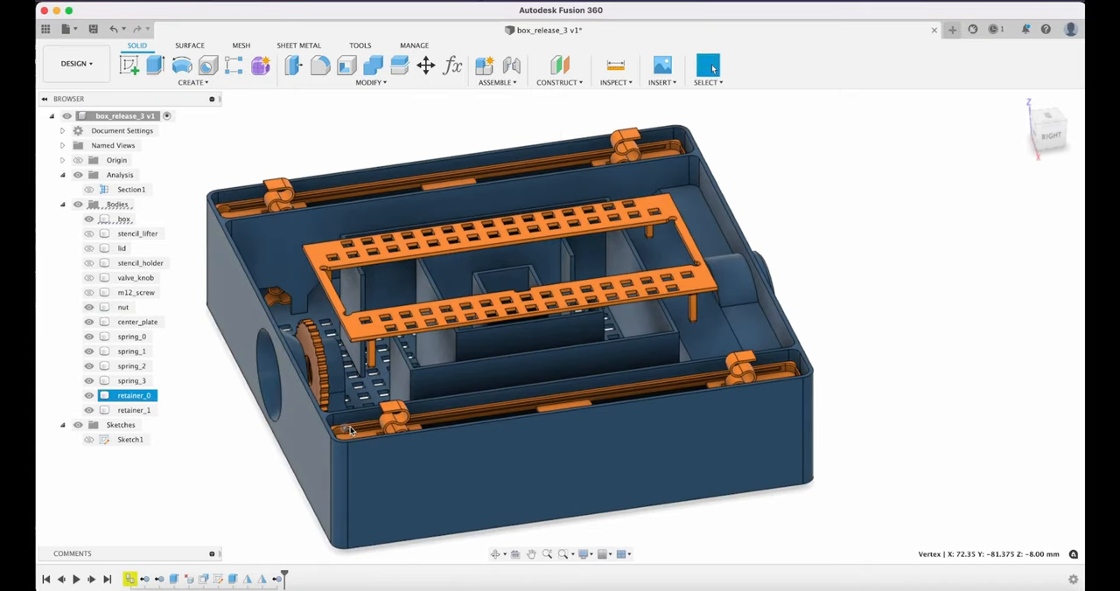
# Clear the current selection so no body is highlighted
pyautogui.click(132, 336)
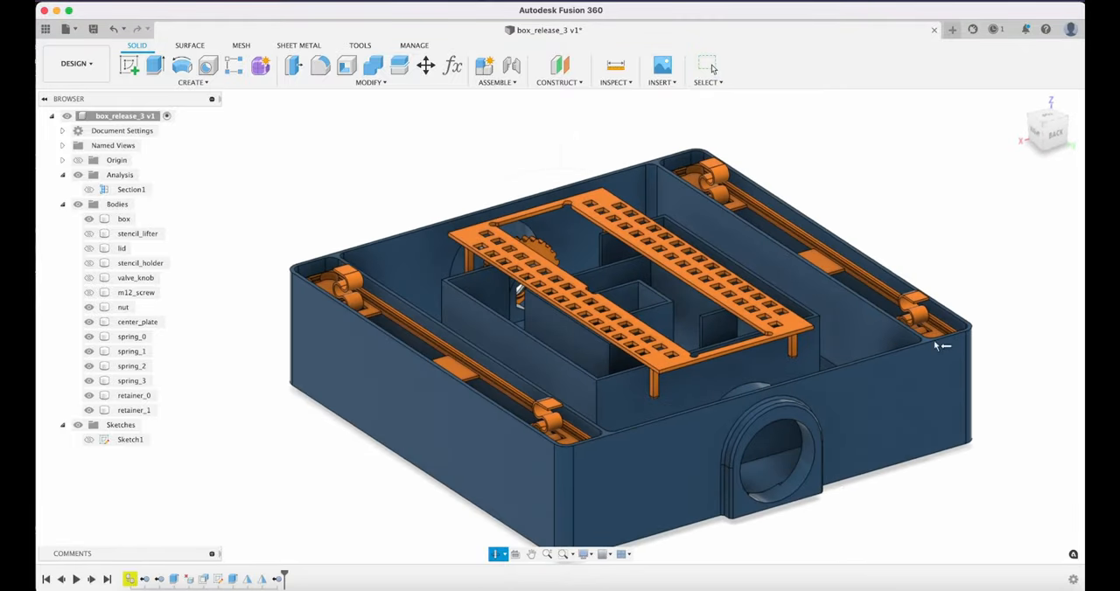
pyautogui.moveTo(806, 147)
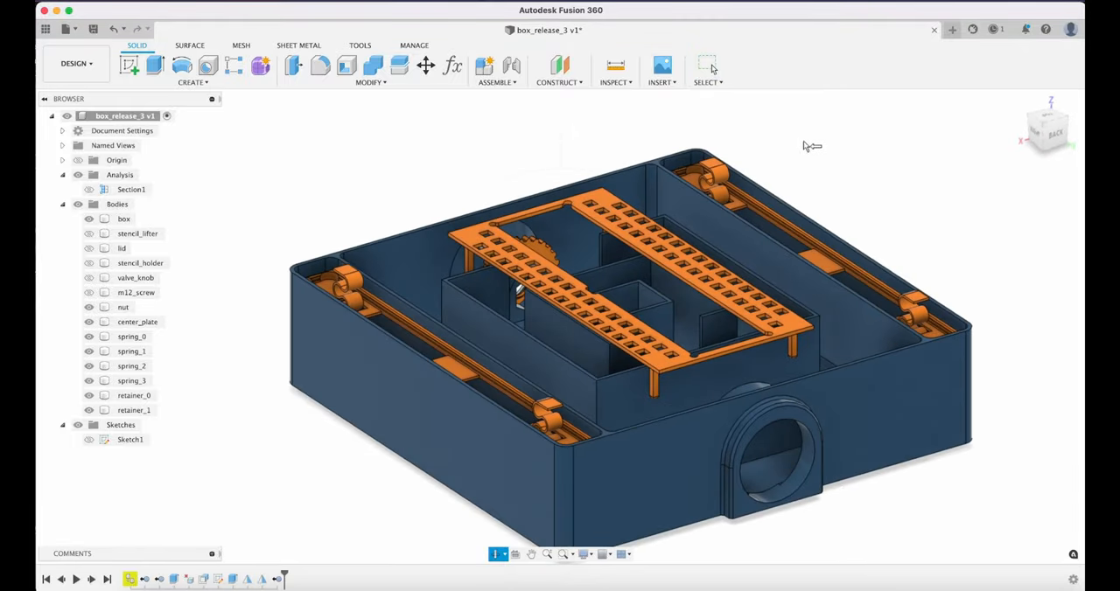